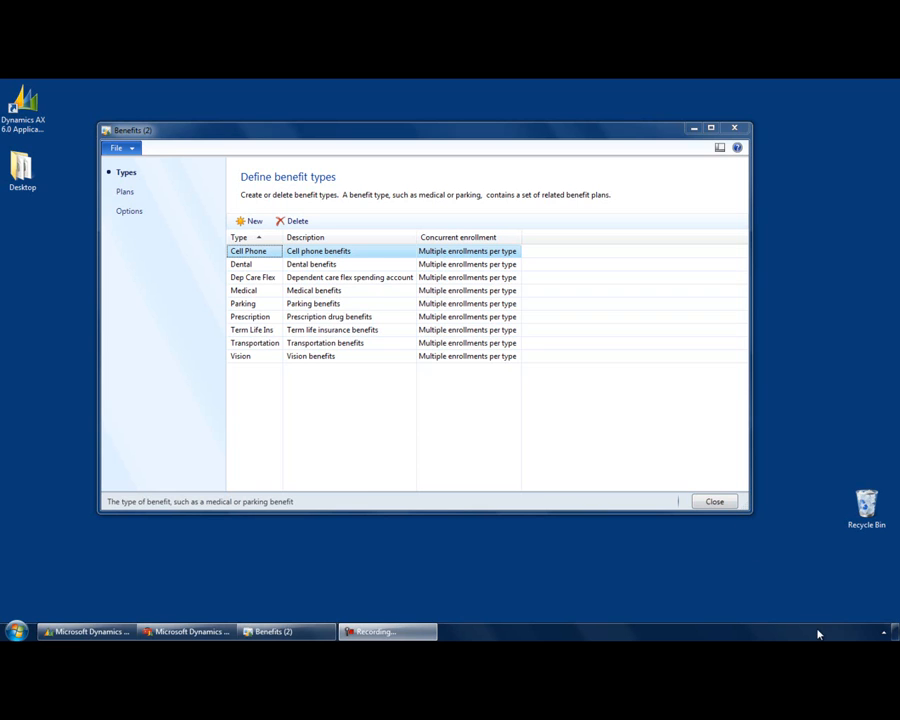
mouse_move(606, 400)
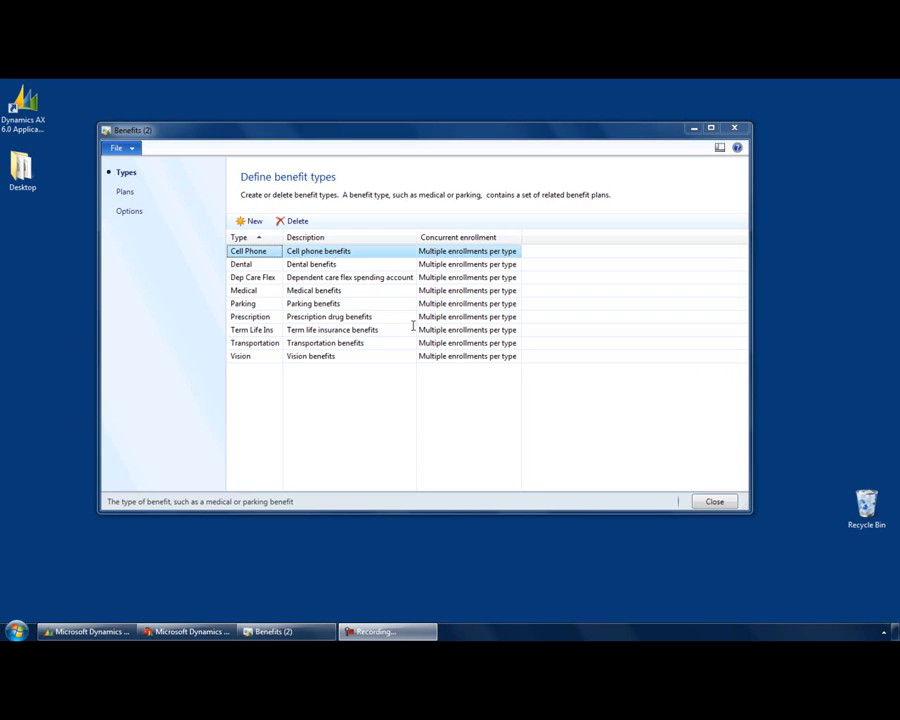
mouse_move(152, 198)
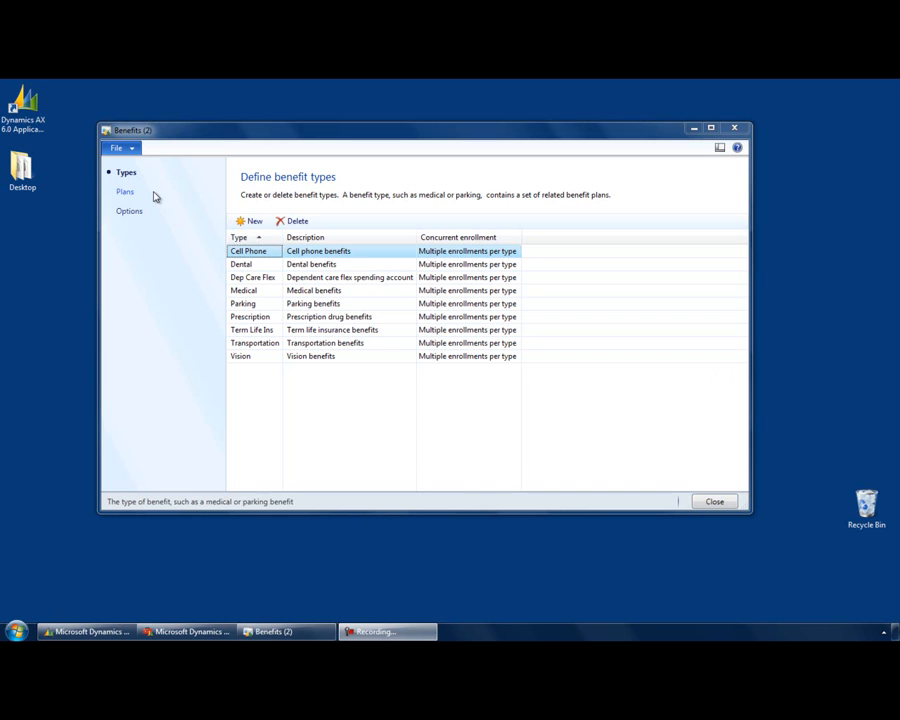
mouse_move(144, 196)
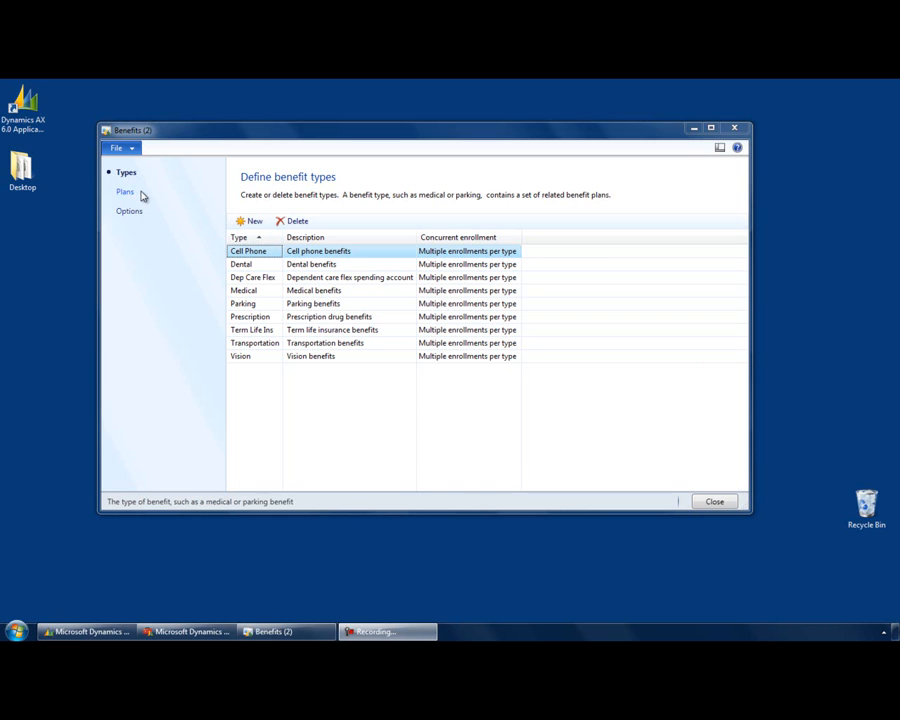
- Browse the benefit plans and benefit options pages, then return to benefit types
left_click(124, 192)
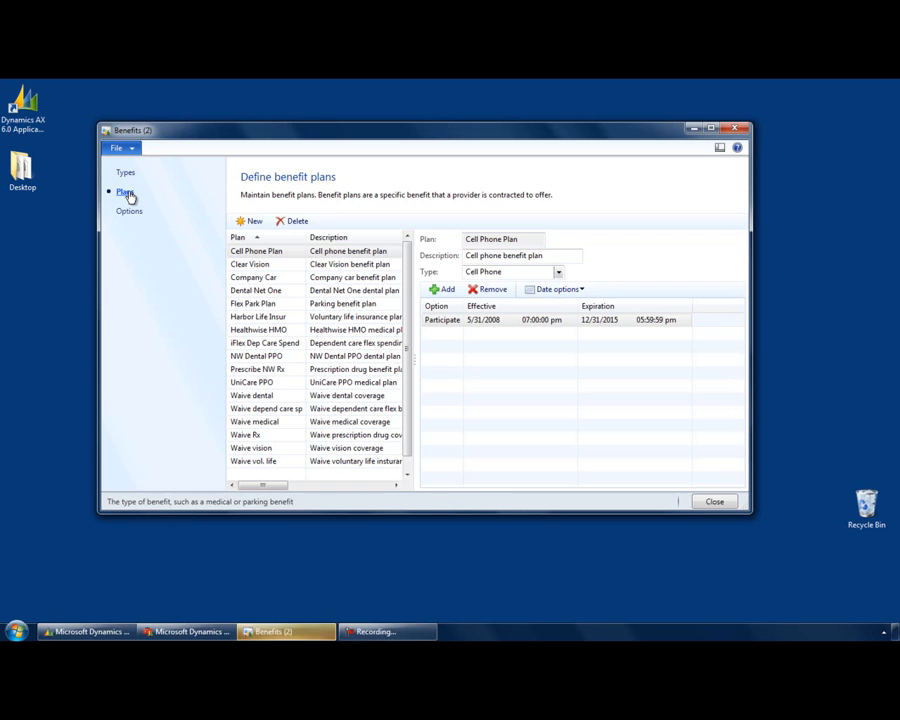
left_click(128, 212)
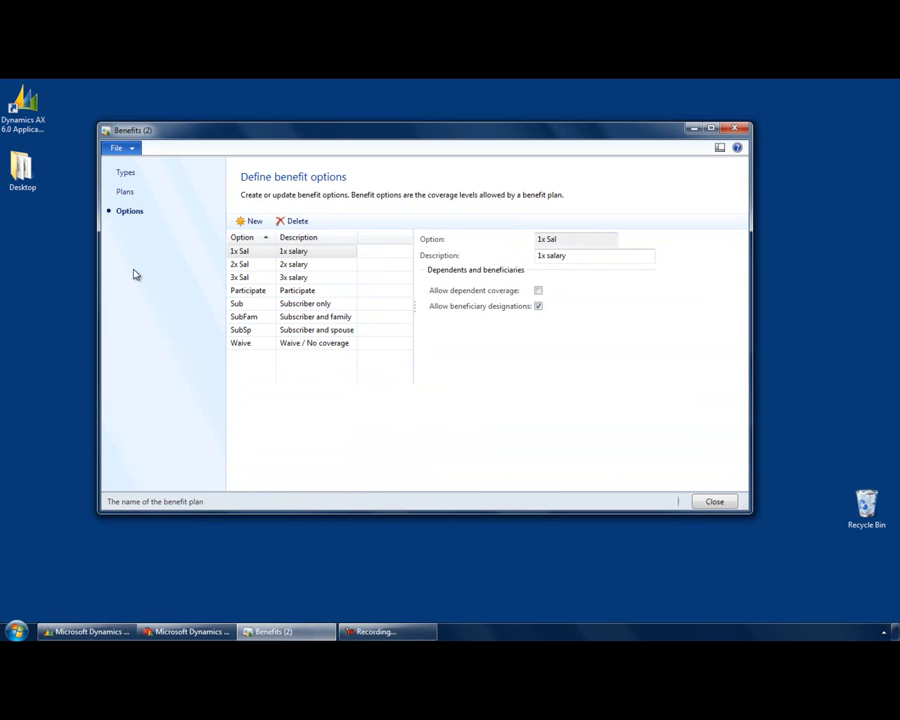
left_click(124, 172)
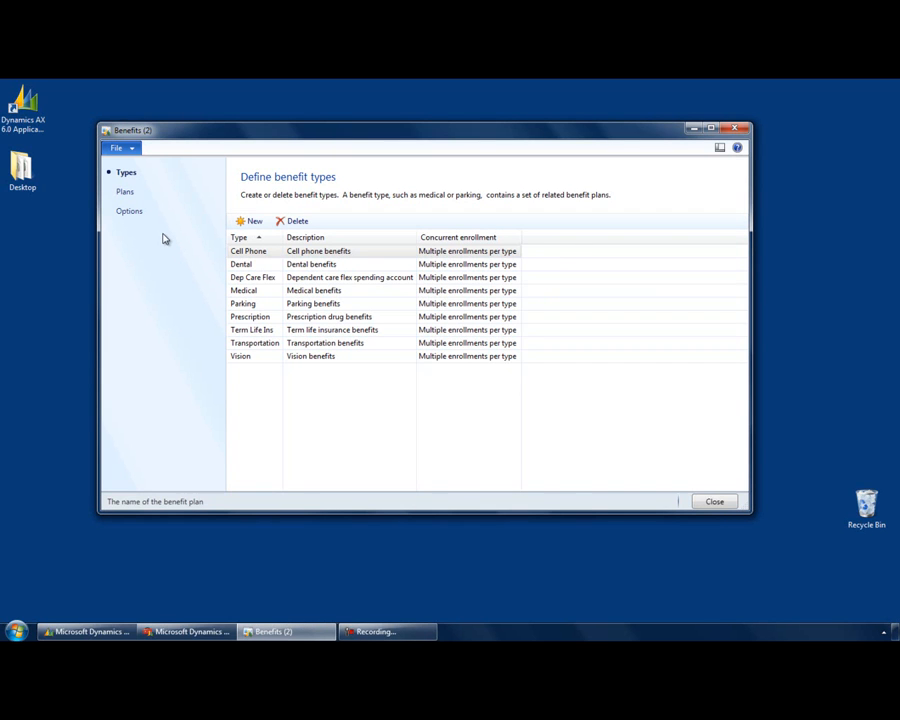
mouse_move(164, 244)
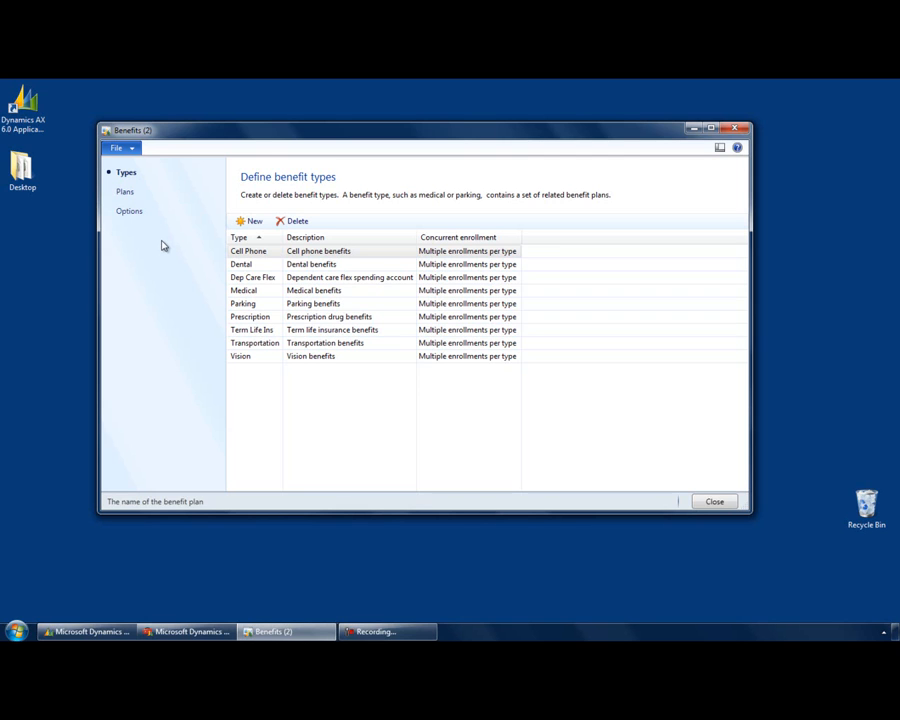
mouse_move(160, 252)
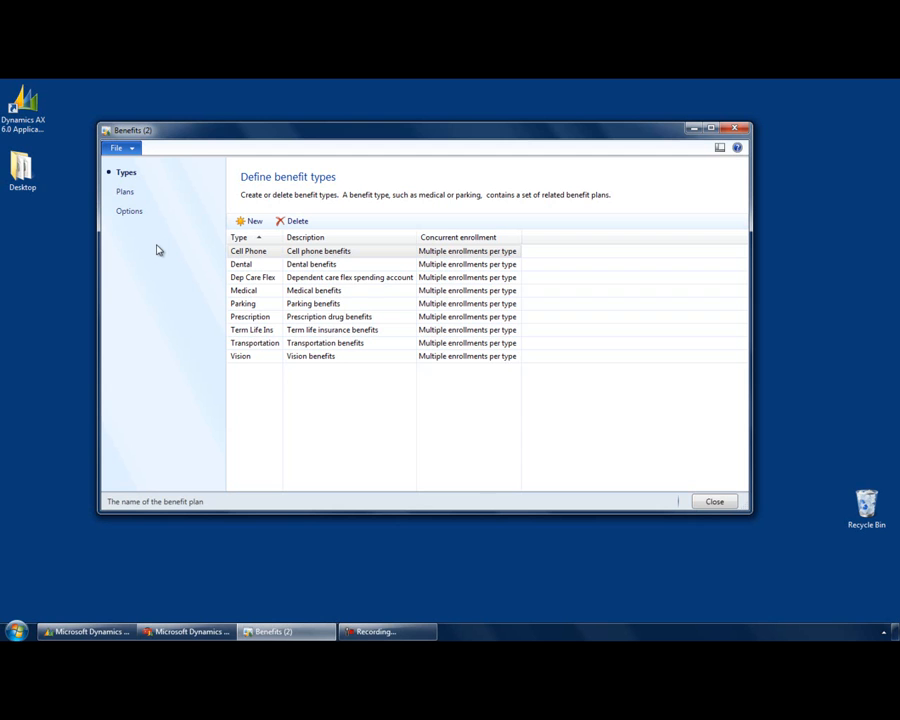
mouse_move(586, 294)
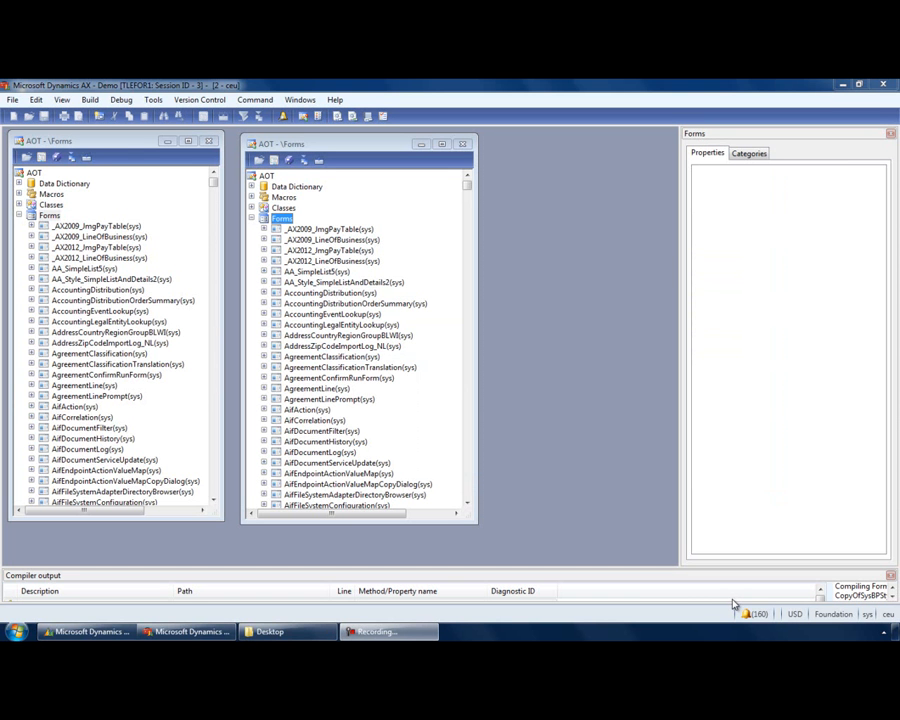
mouse_move(738, 604)
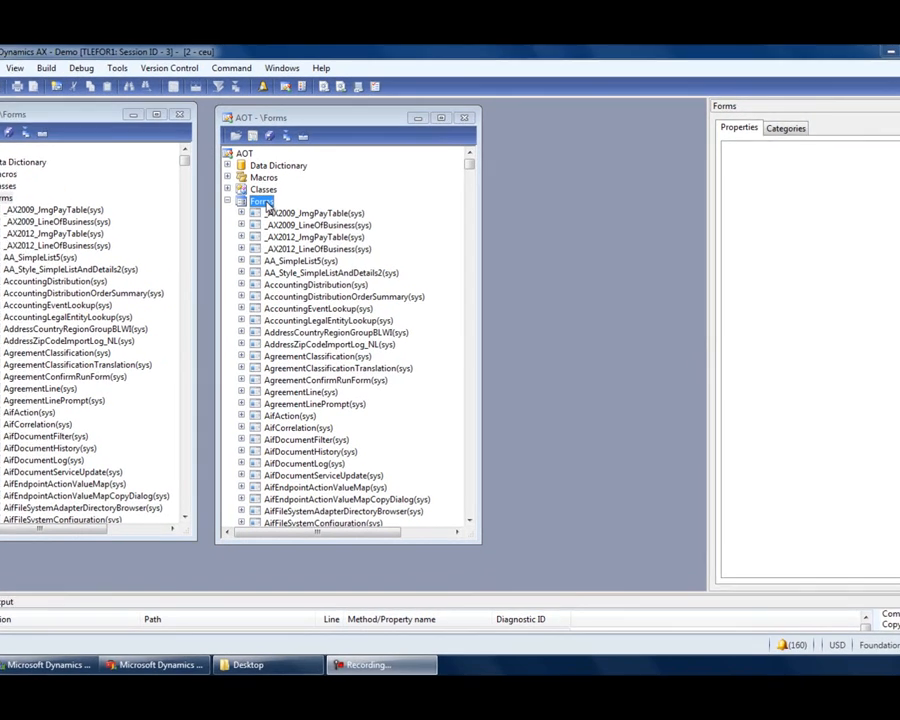
- Create a new form in the AOT from the TableOfContents template
right_click(258, 200)
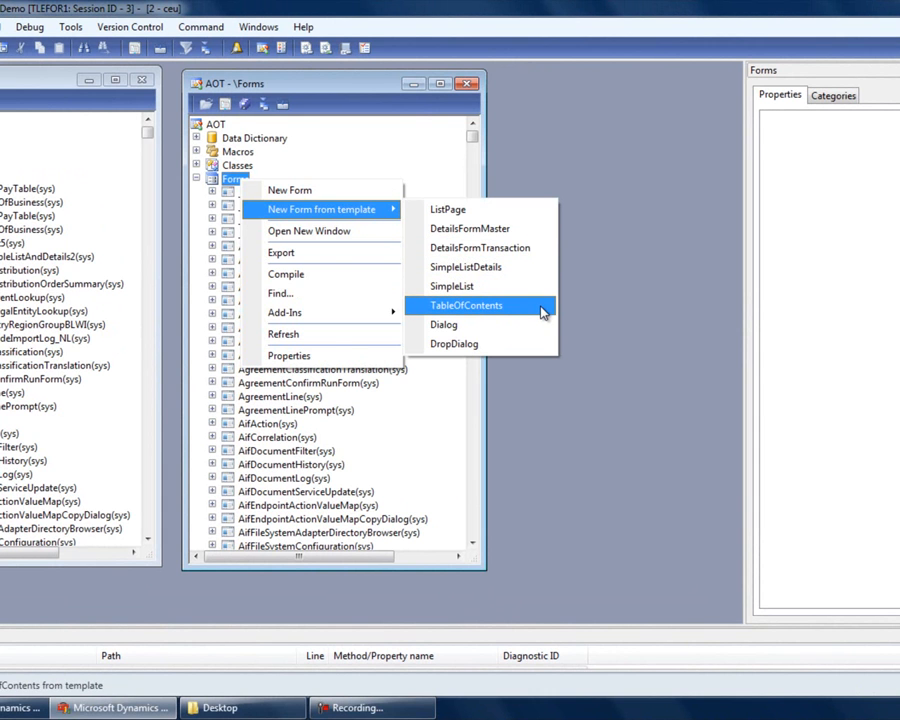
left_click(464, 304)
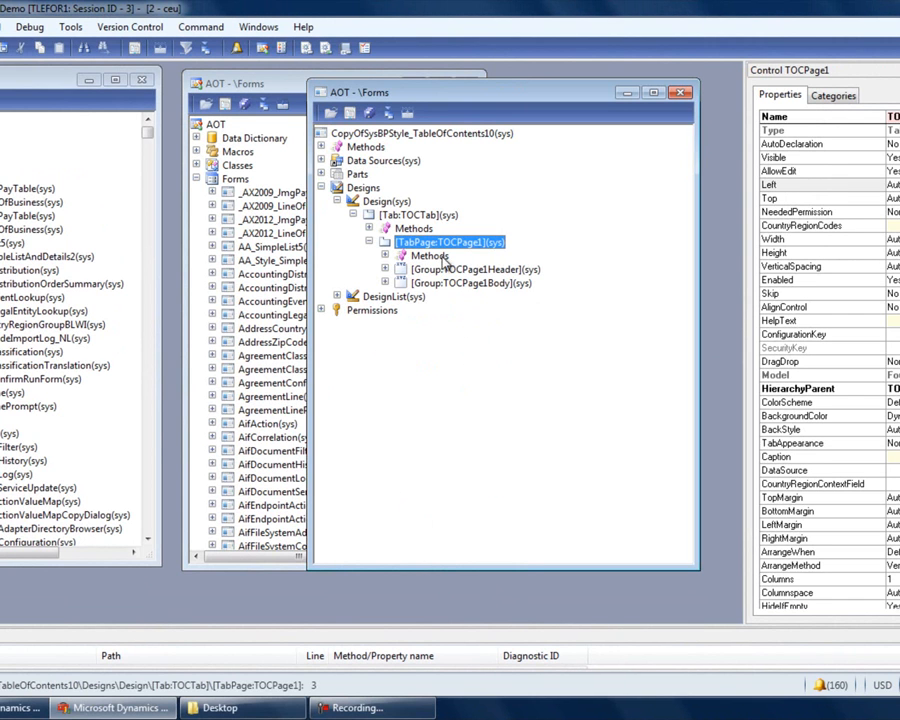
mouse_move(422, 252)
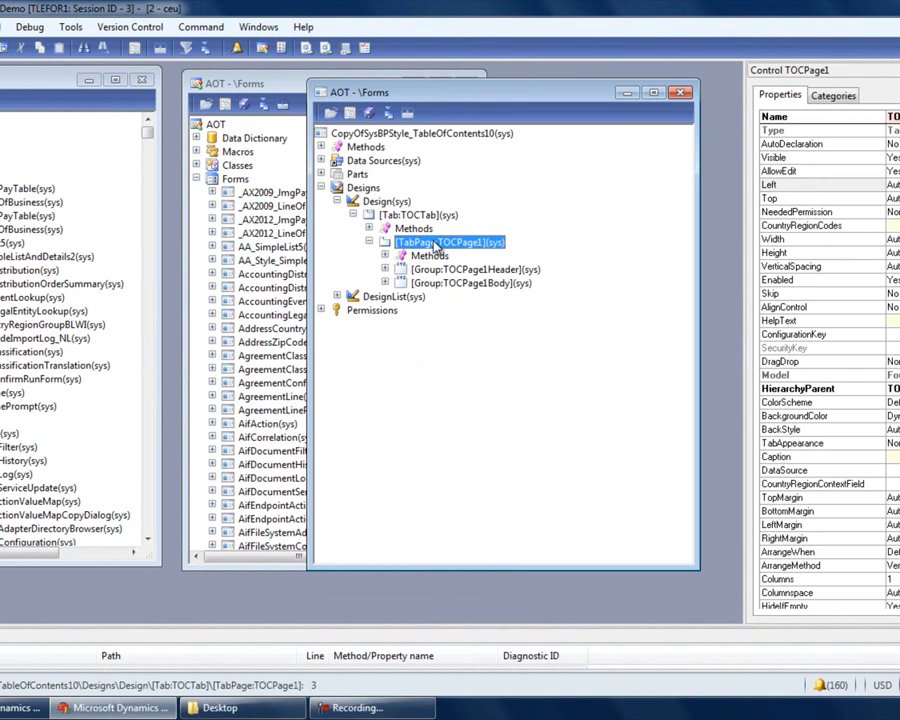
- Duplicate tab page TOCPage1 so the form has two tab pages
right_click(428, 242)
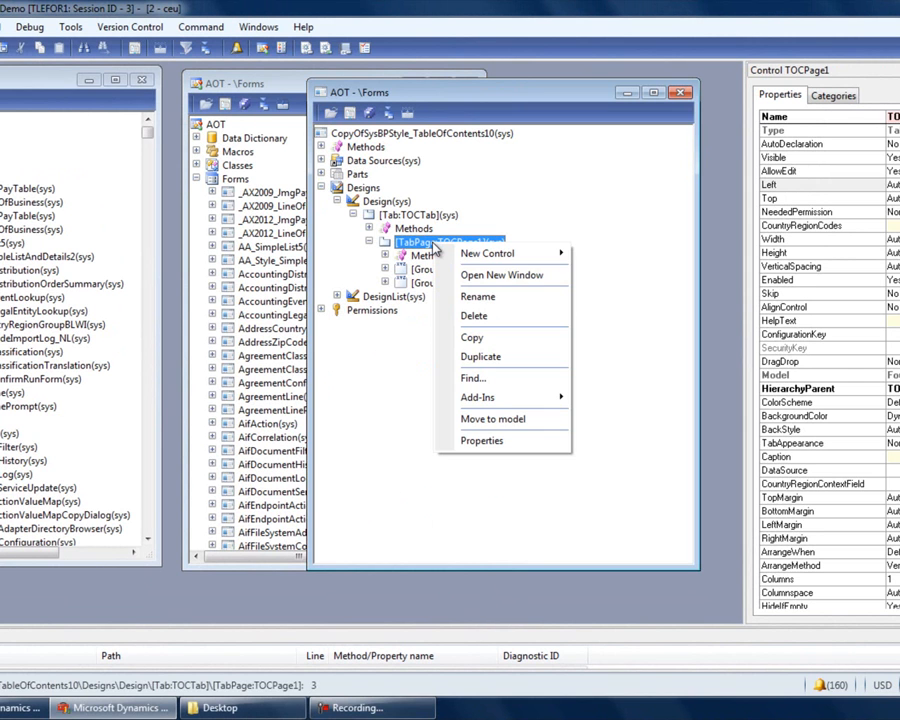
left_click(480, 356)
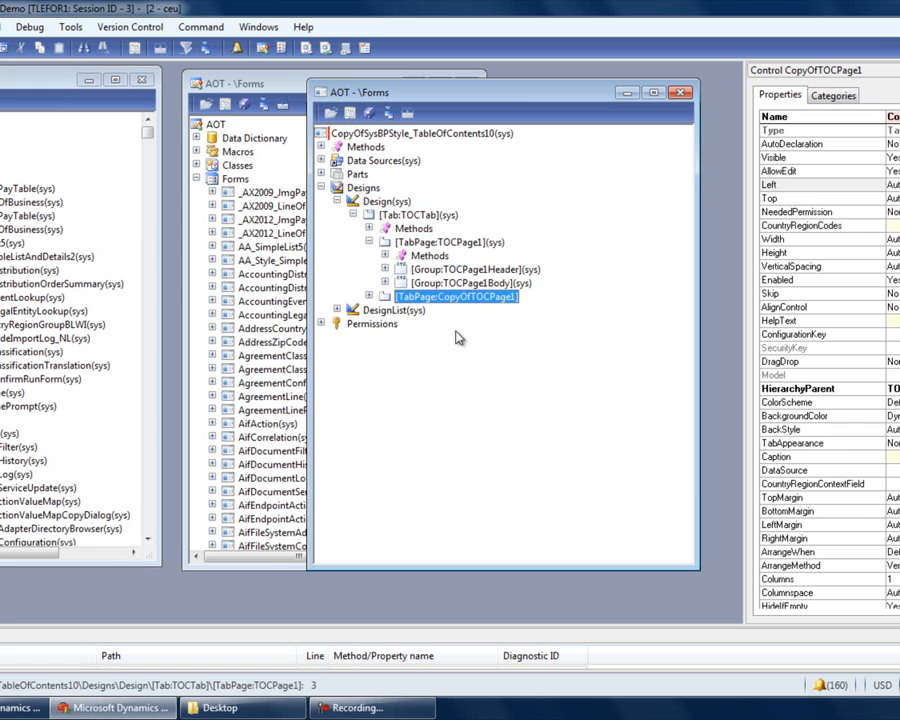
left_click(376, 296)
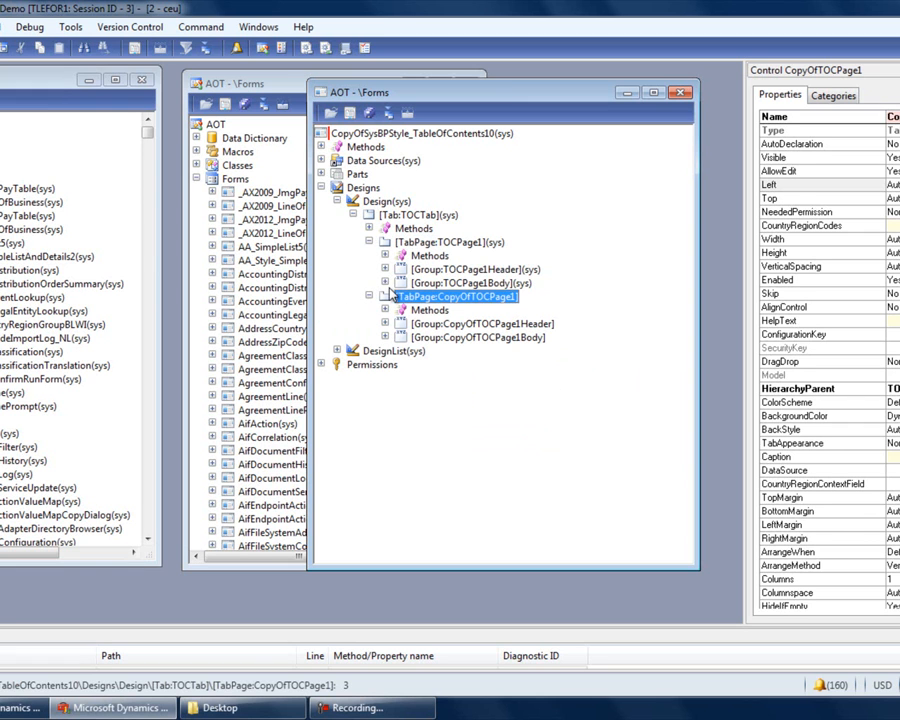
- Rename the two tab pages LineOfBusinessTab and PayTableTab
left_click(436, 240)
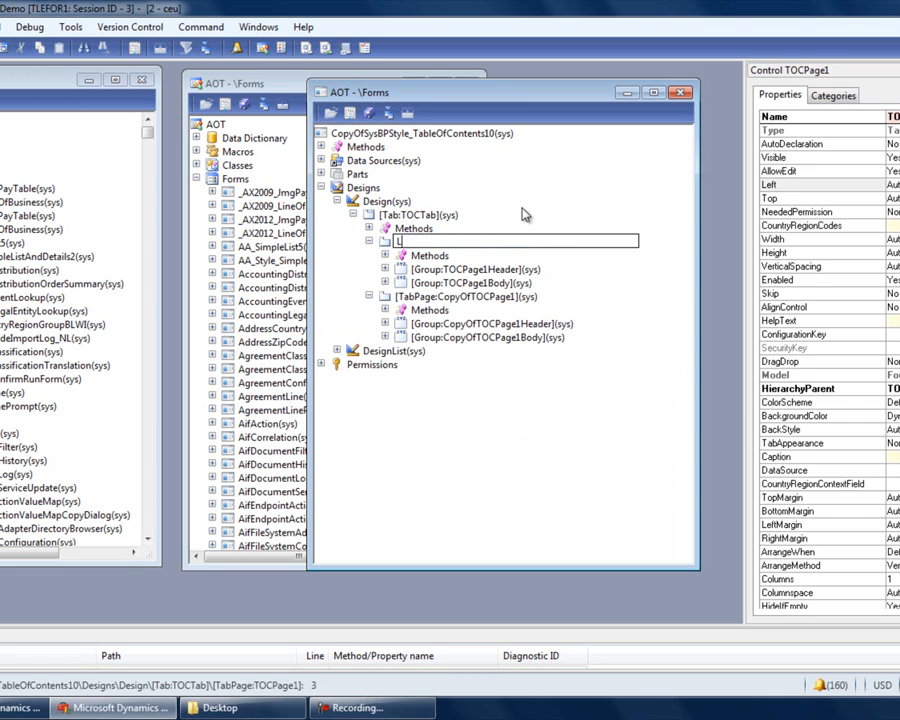
type("LineOfBusinessTab](sys")
type("pA")
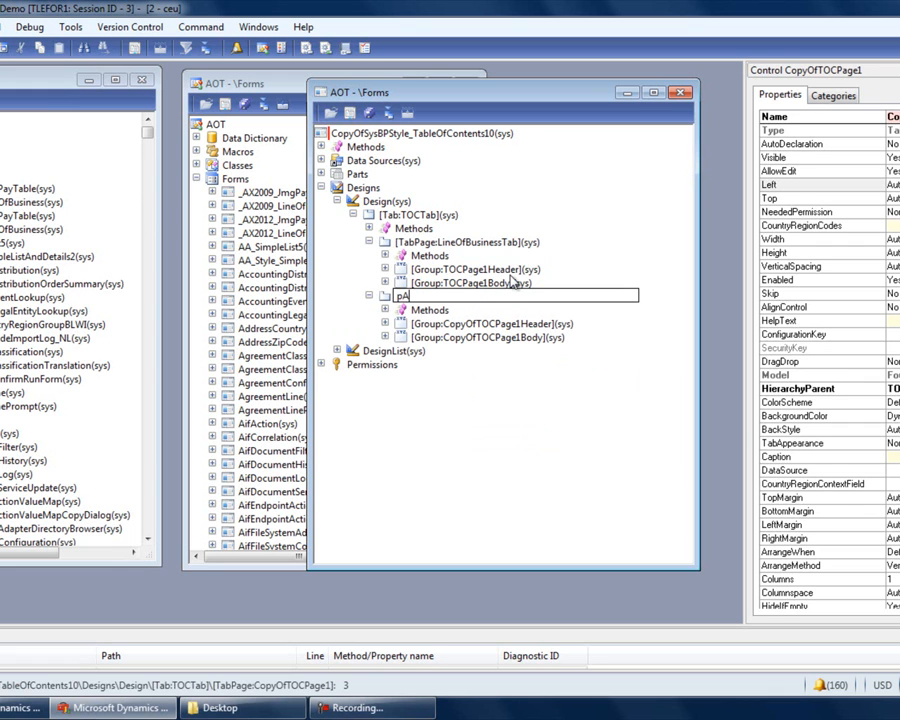
type("Pay")
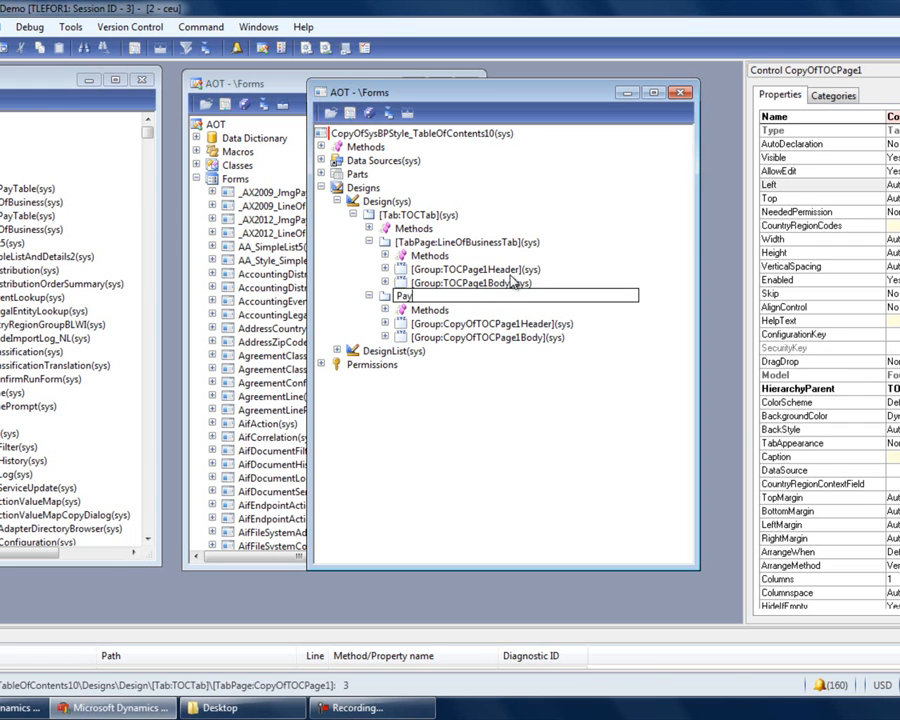
type("Table")
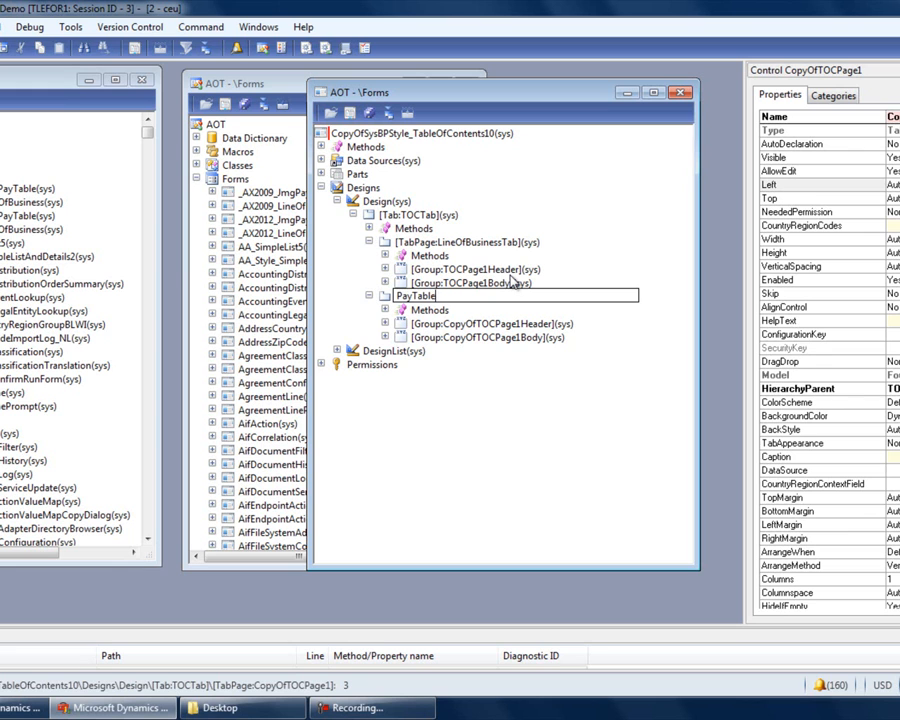
type("Tab")
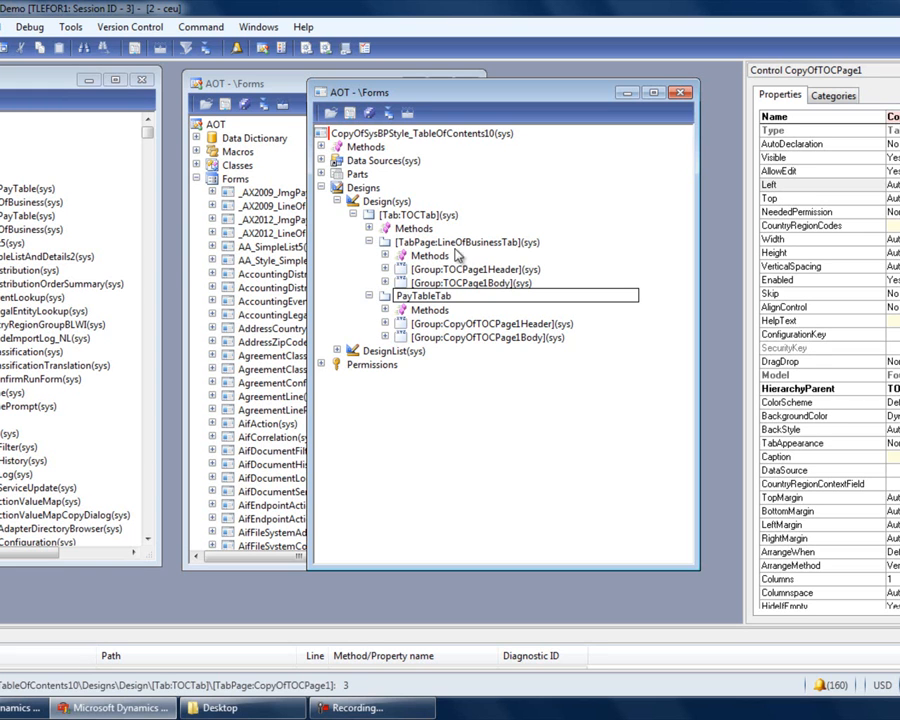
left_click(458, 242)
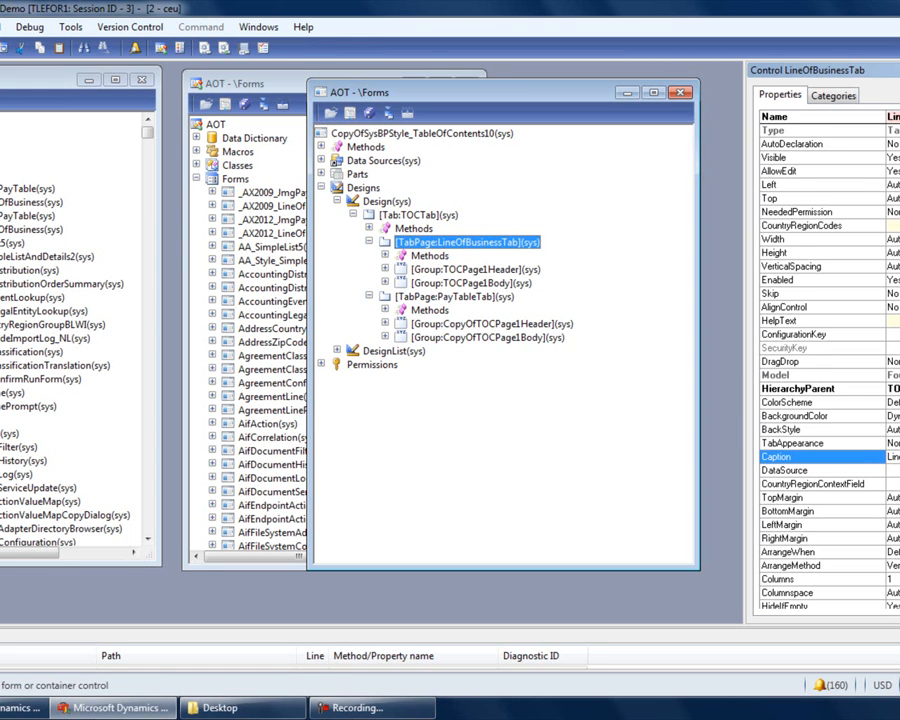
- Expand the LineOfBusinessTab header group and review its main instruction and supplemental text
left_click(460, 296)
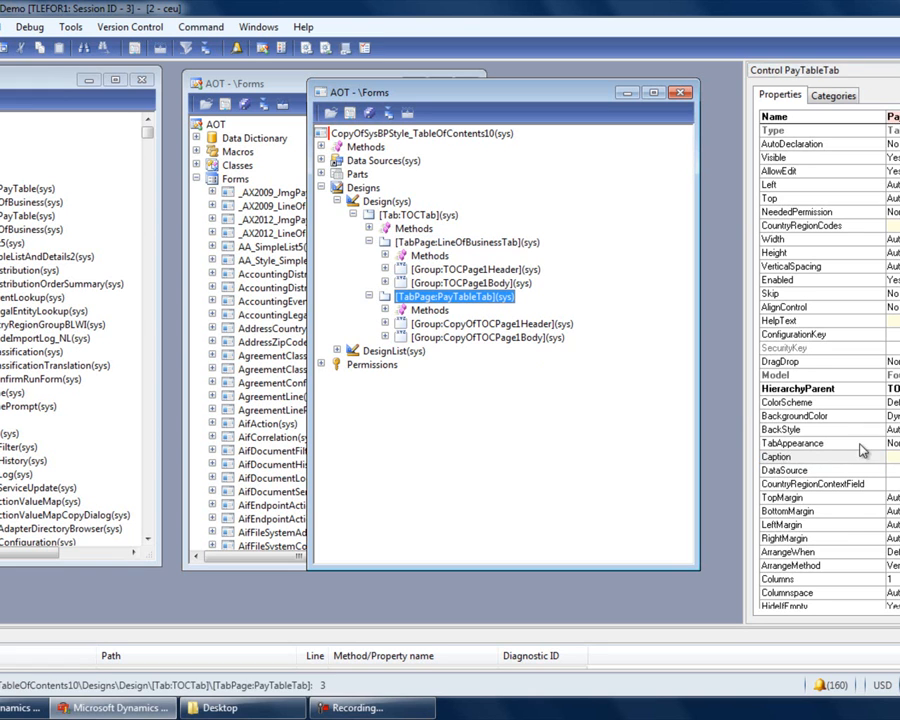
left_click(780, 468)
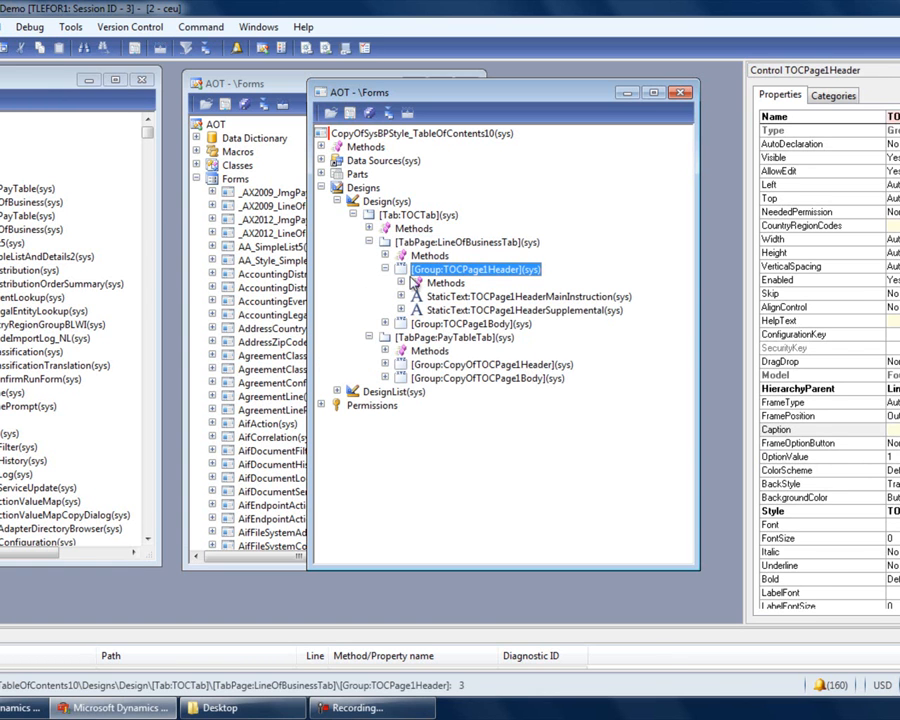
mouse_move(552, 316)
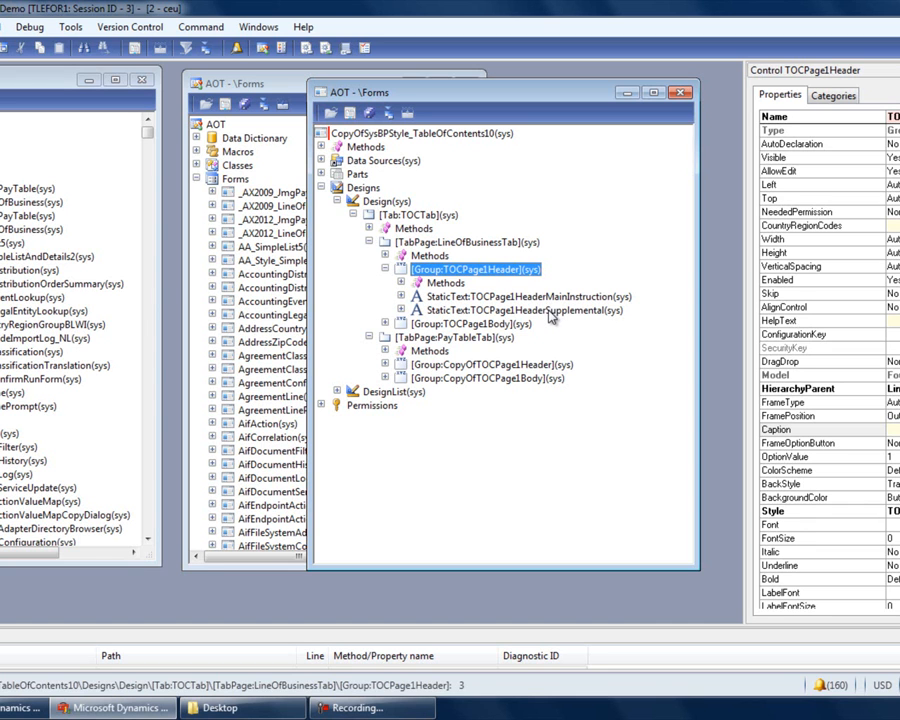
left_click(544, 296)
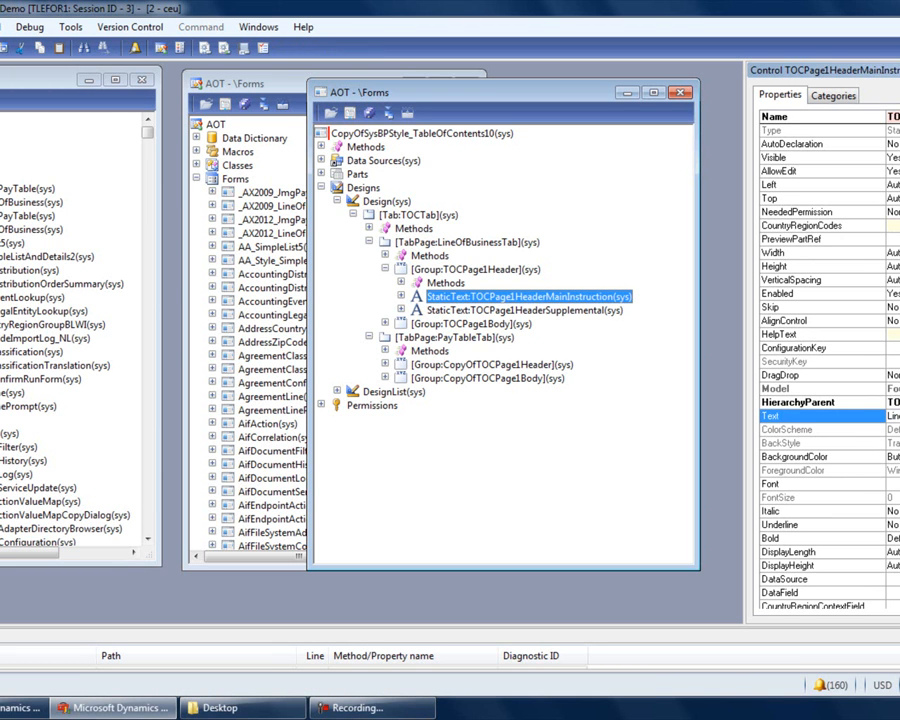
mouse_move(700, 390)
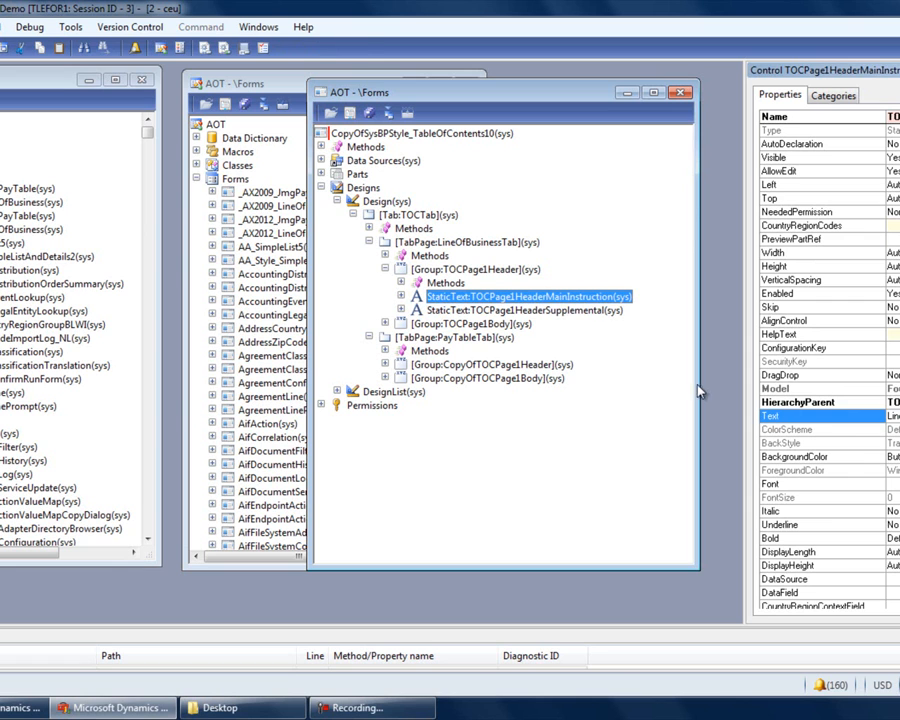
left_click(536, 310)
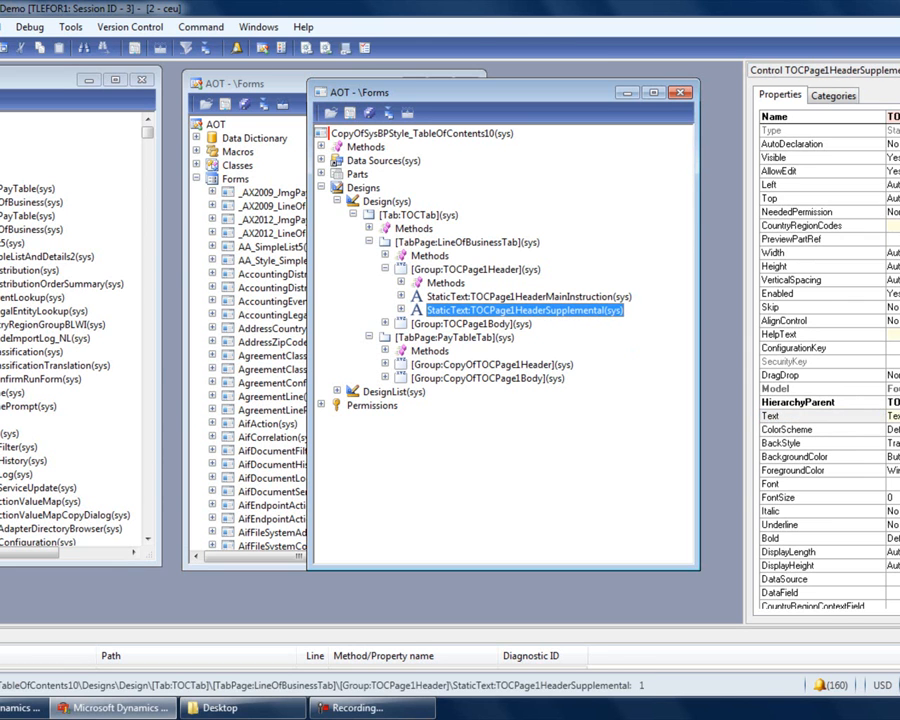
- Expand the PayTableTab header group and review its main instruction and supplemental text
left_click(790, 412)
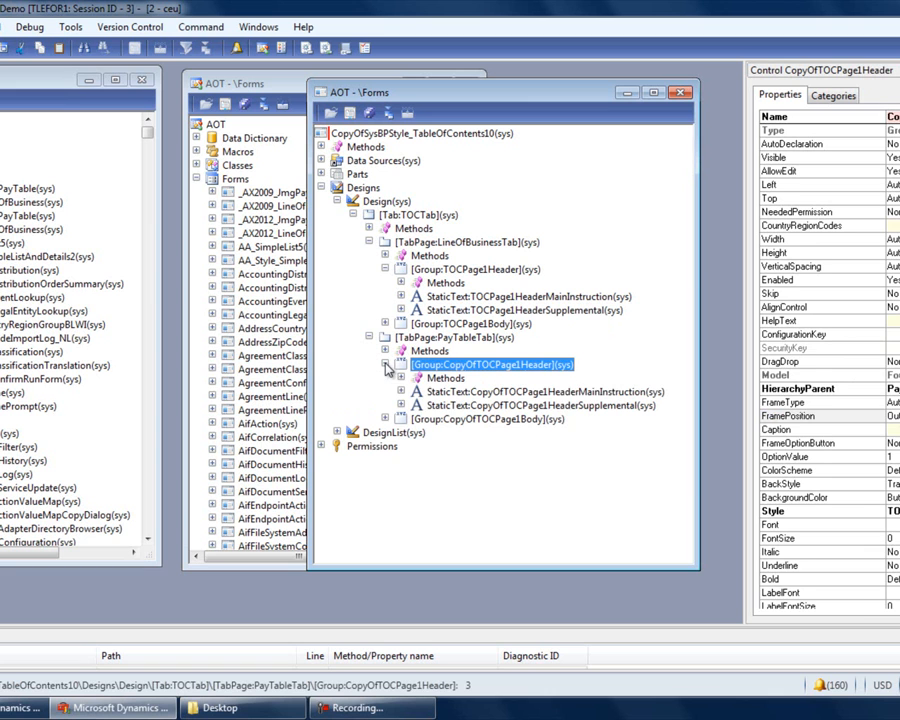
left_click(544, 390)
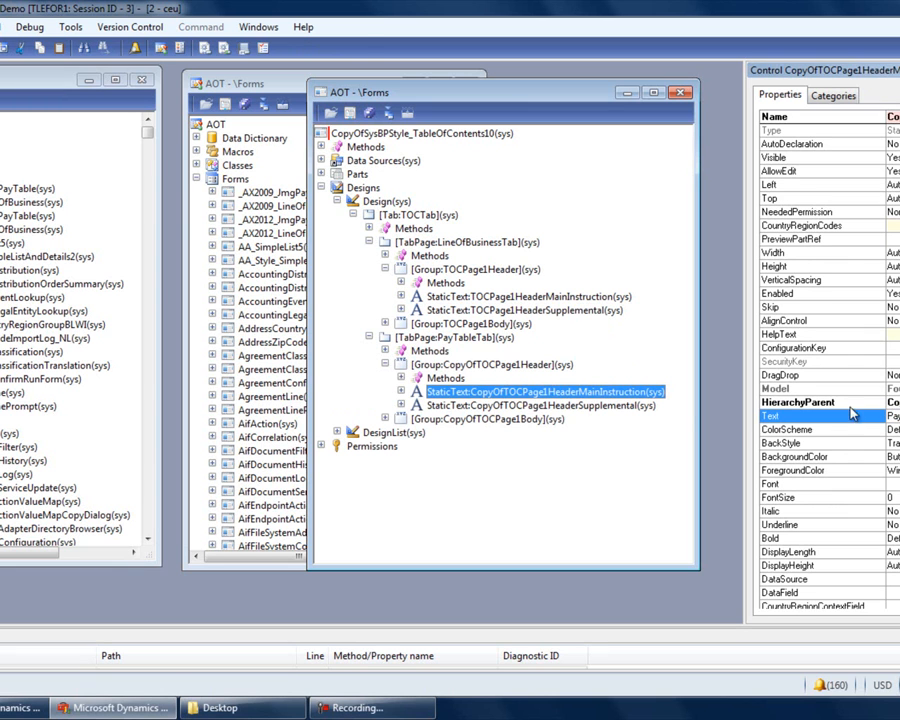
left_click(536, 404)
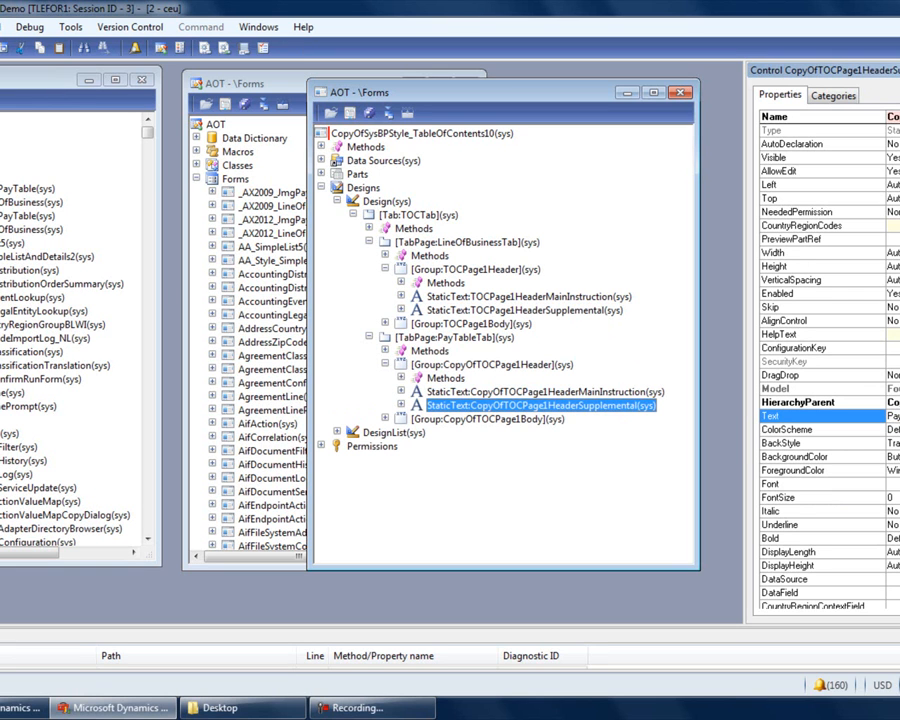
mouse_move(836, 432)
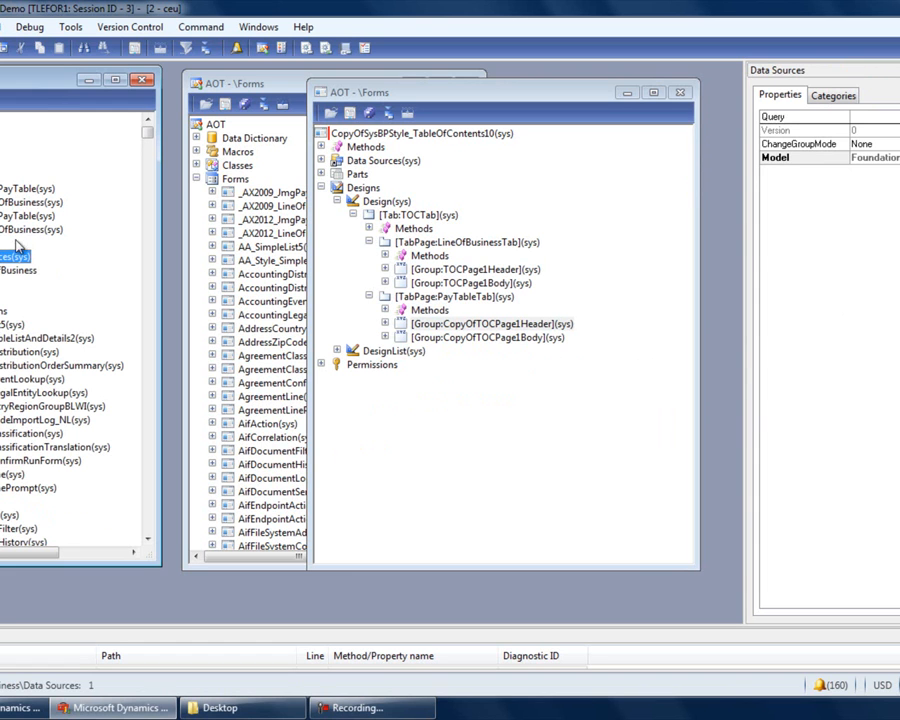
- Add the LineOfBusiness and ImgPayTable data sources to the form
left_click(18, 270)
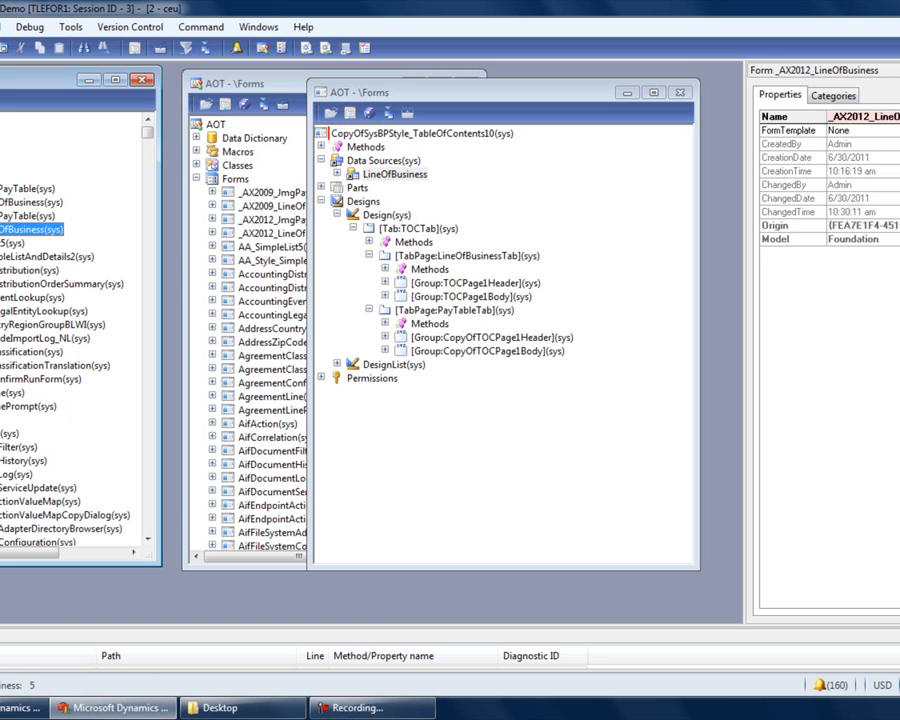
left_click(380, 160)
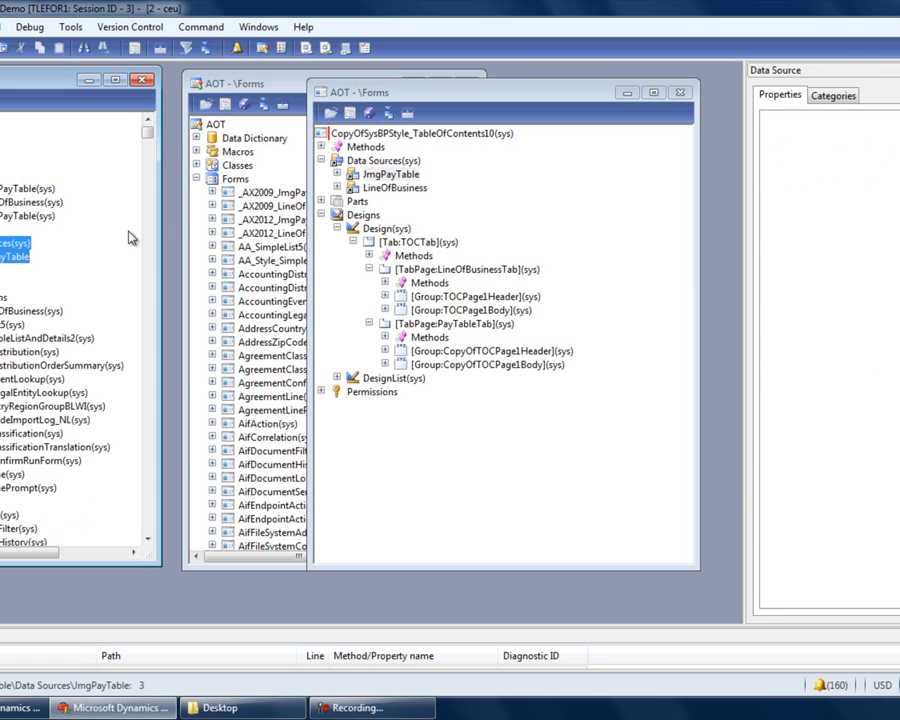
mouse_move(8, 282)
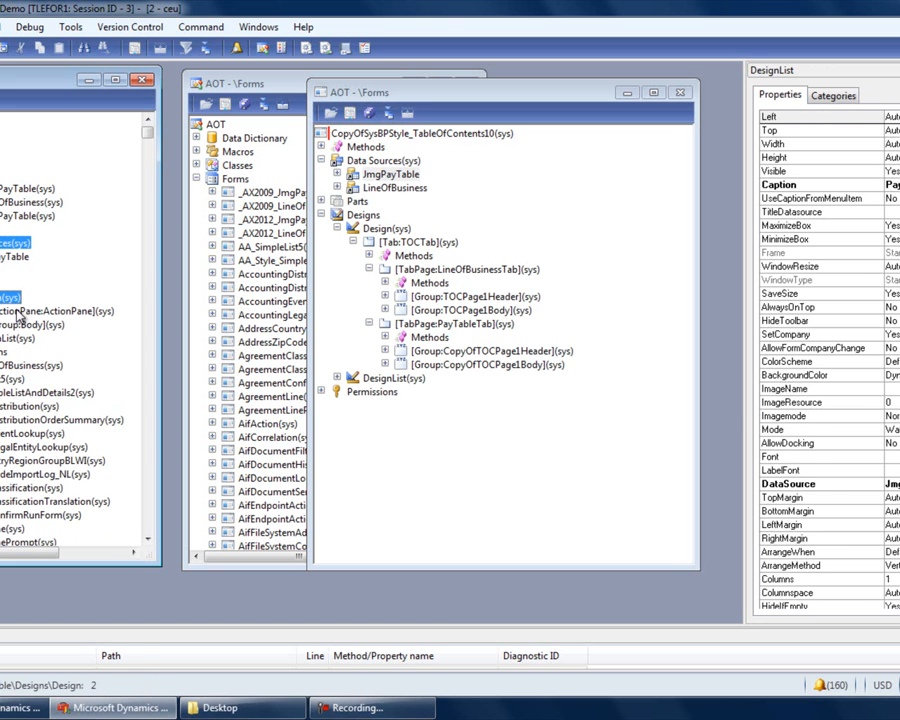
- Copy ActionPane and GroupBody controls from the source forms into both tab page bodies
left_click(56, 312)
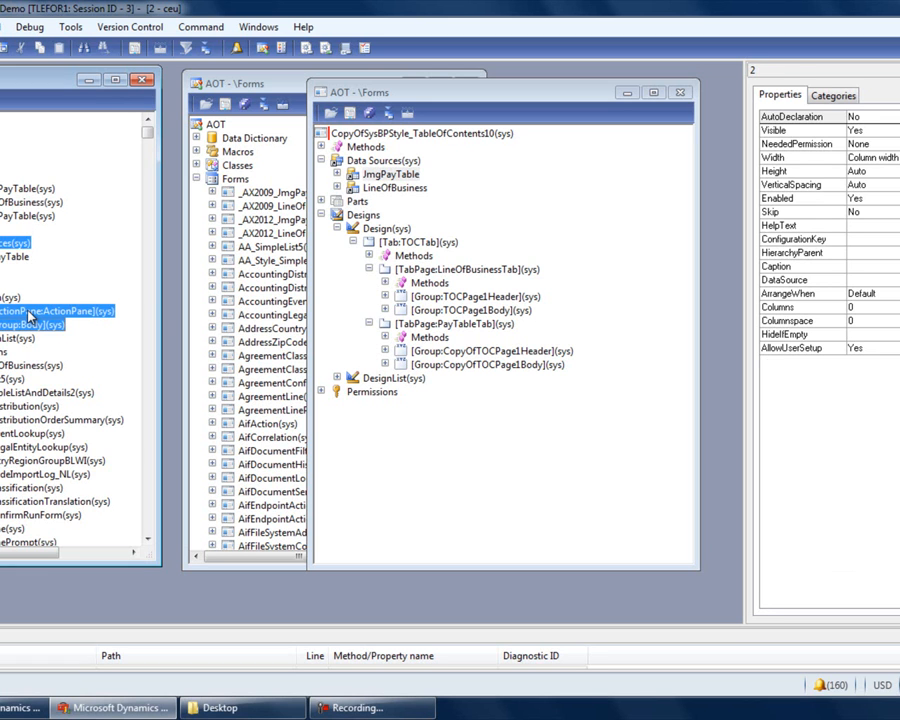
left_click(408, 364)
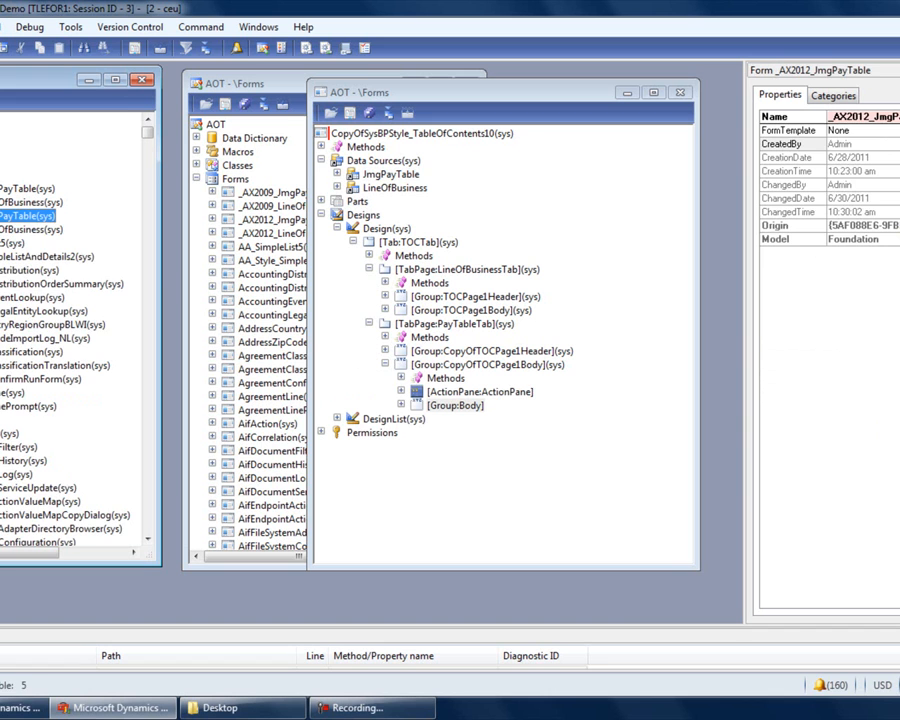
left_click(368, 214)
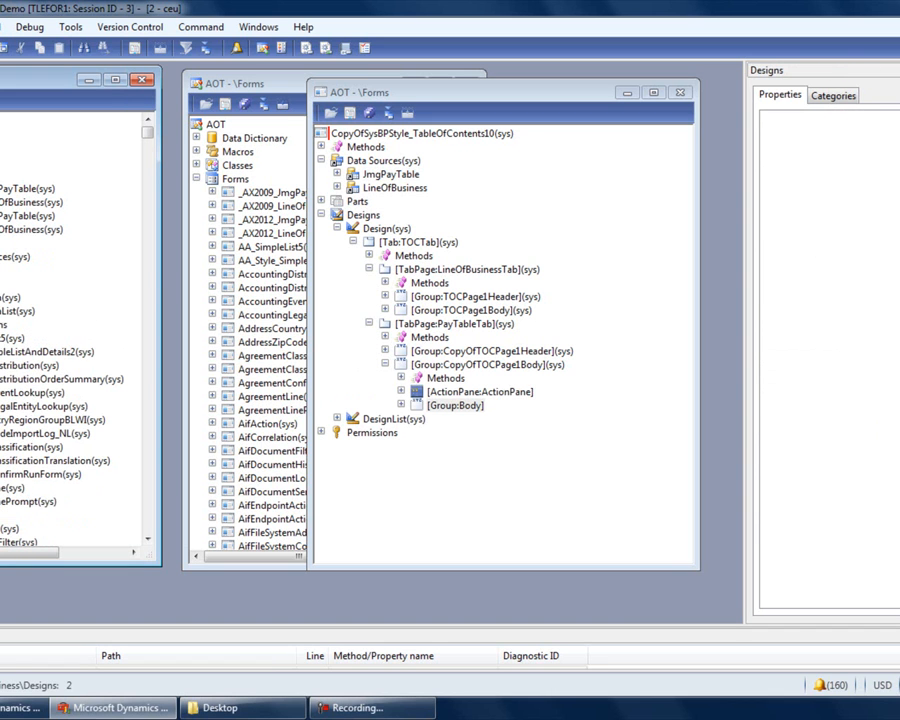
left_click(482, 392)
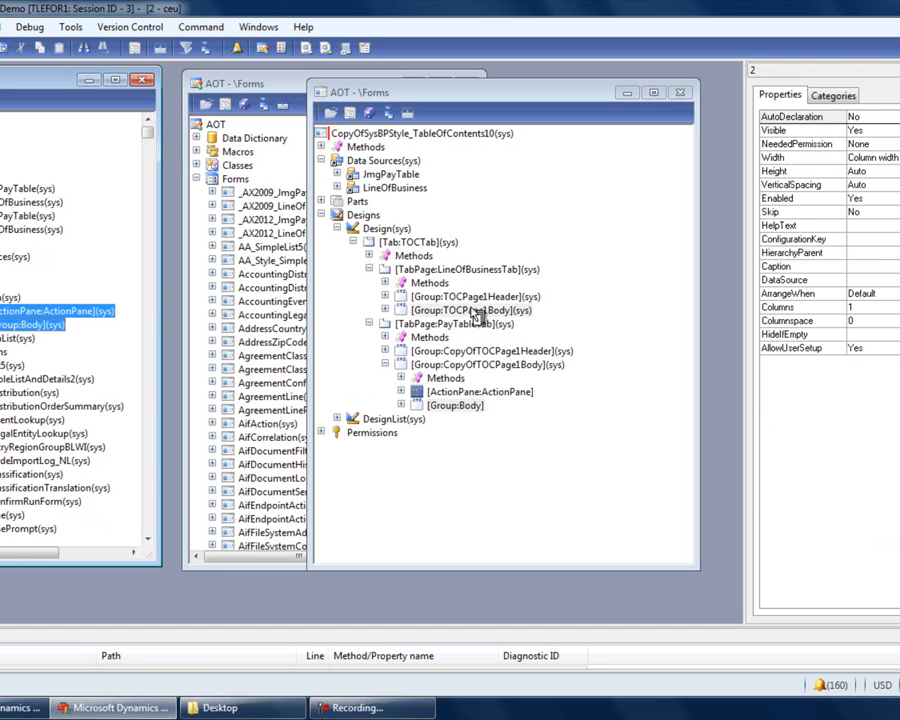
left_click(388, 310)
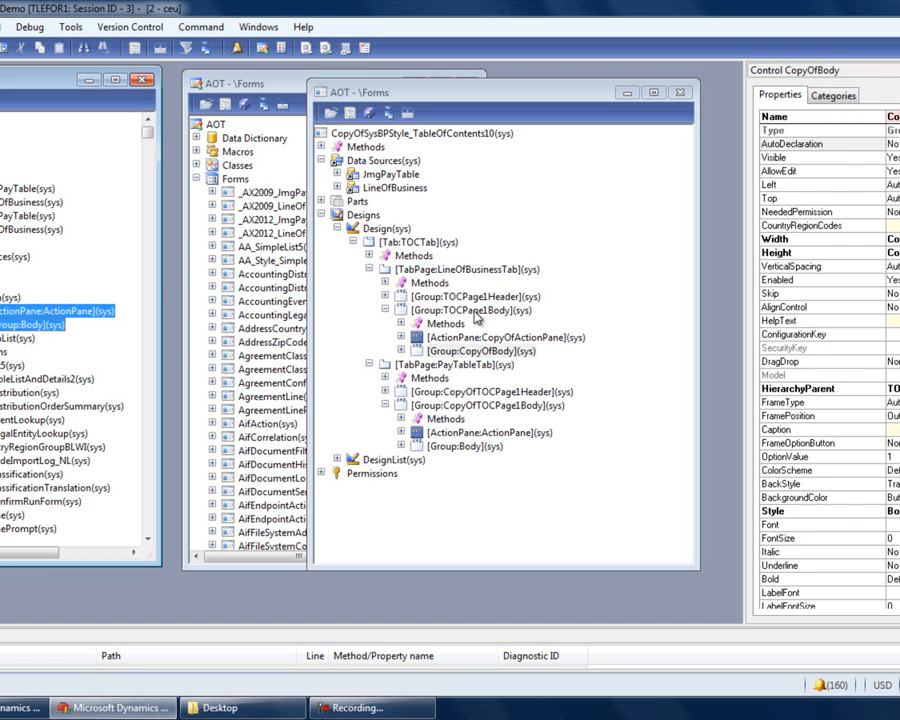
- Run the form from the AOT and test Delete on a Line of Business record
right_click(370, 132)
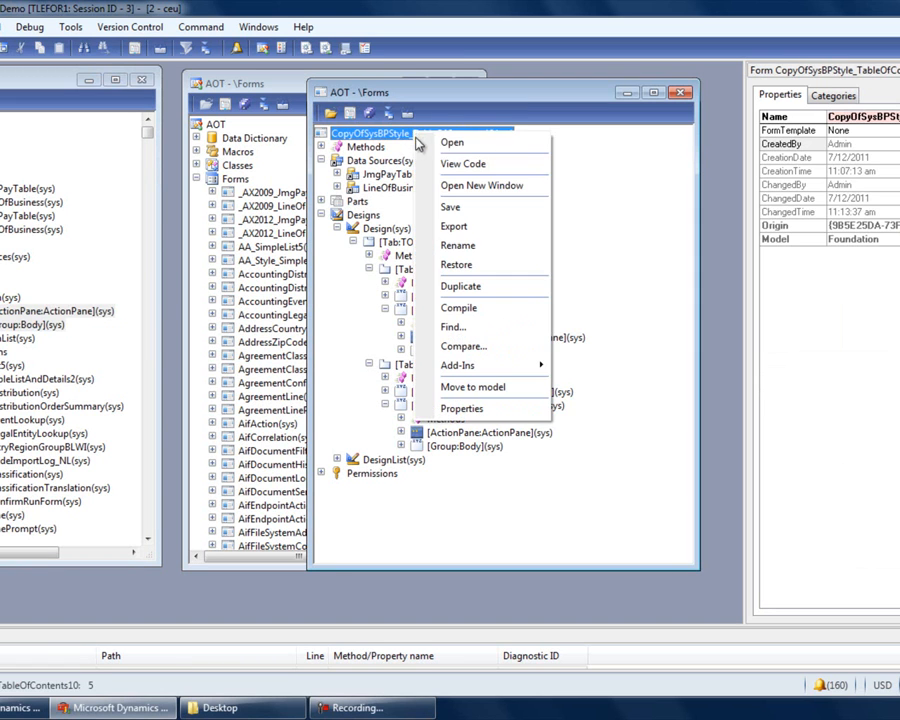
left_click(452, 140)
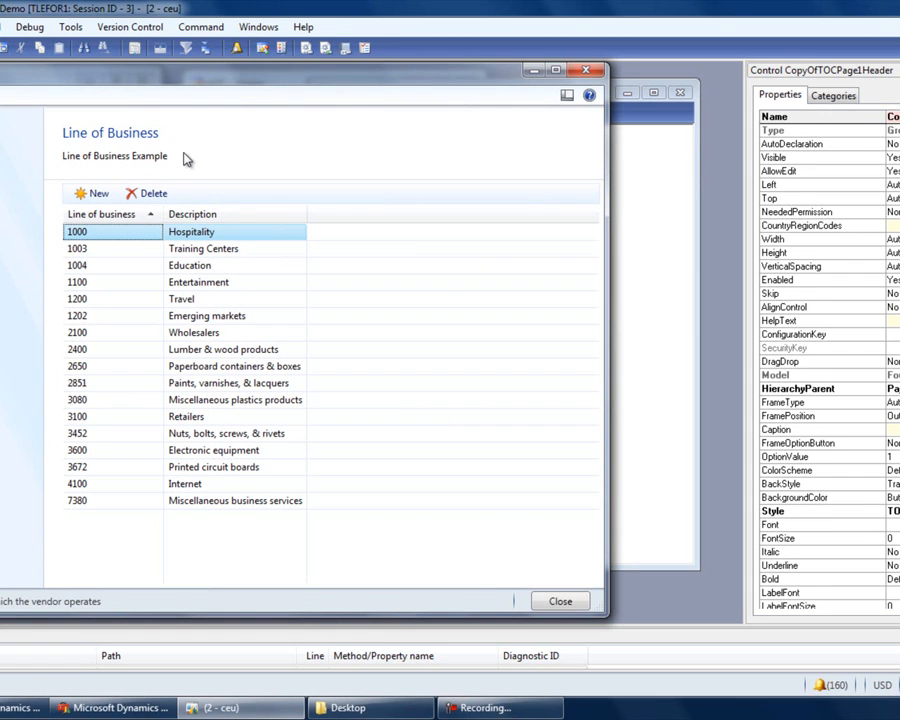
mouse_move(286, 332)
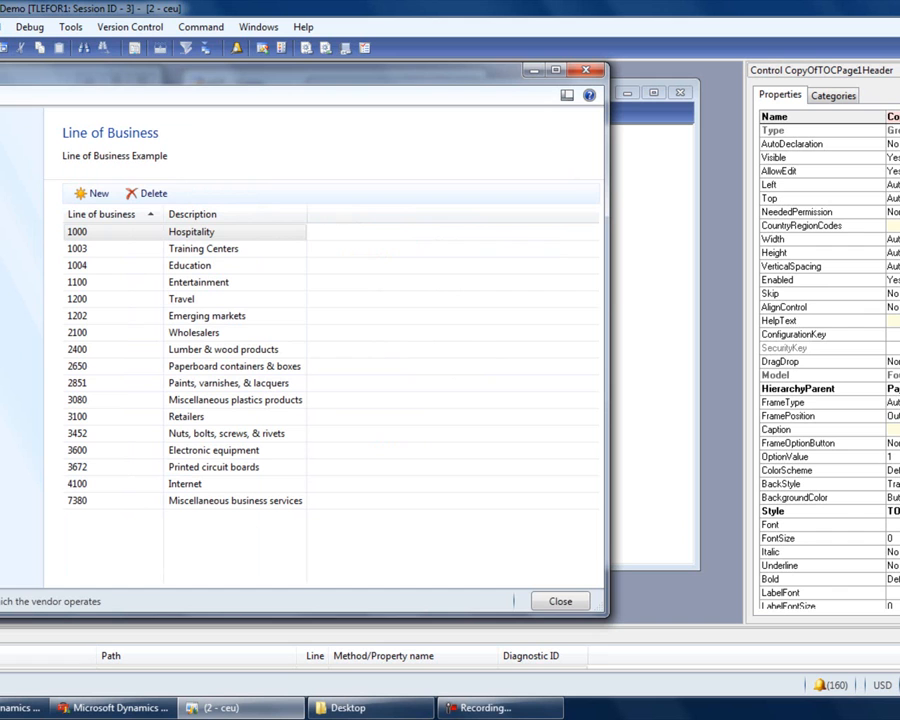
left_click(152, 192)
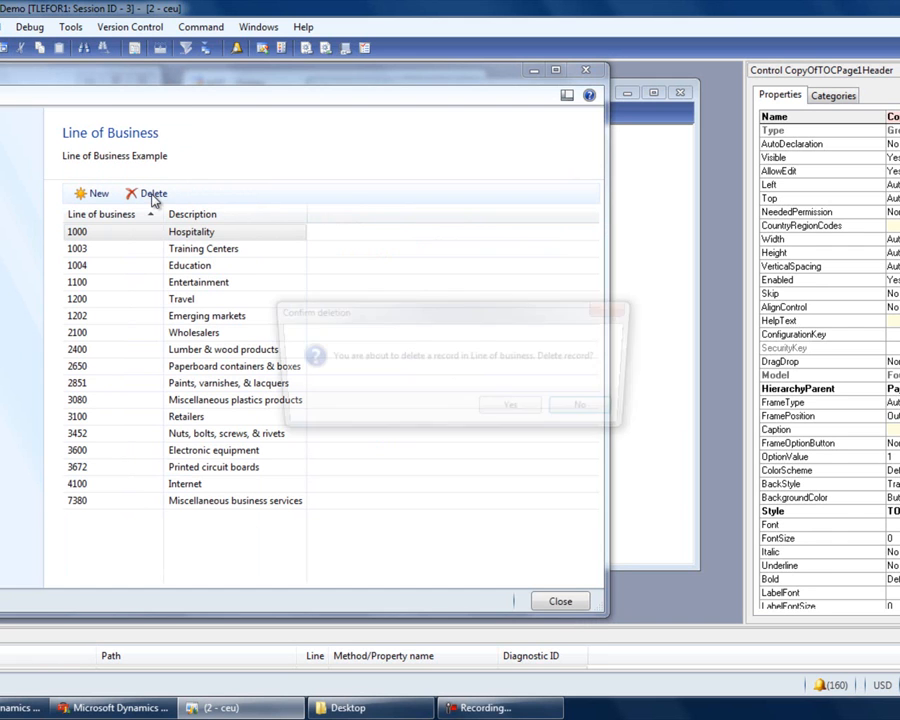